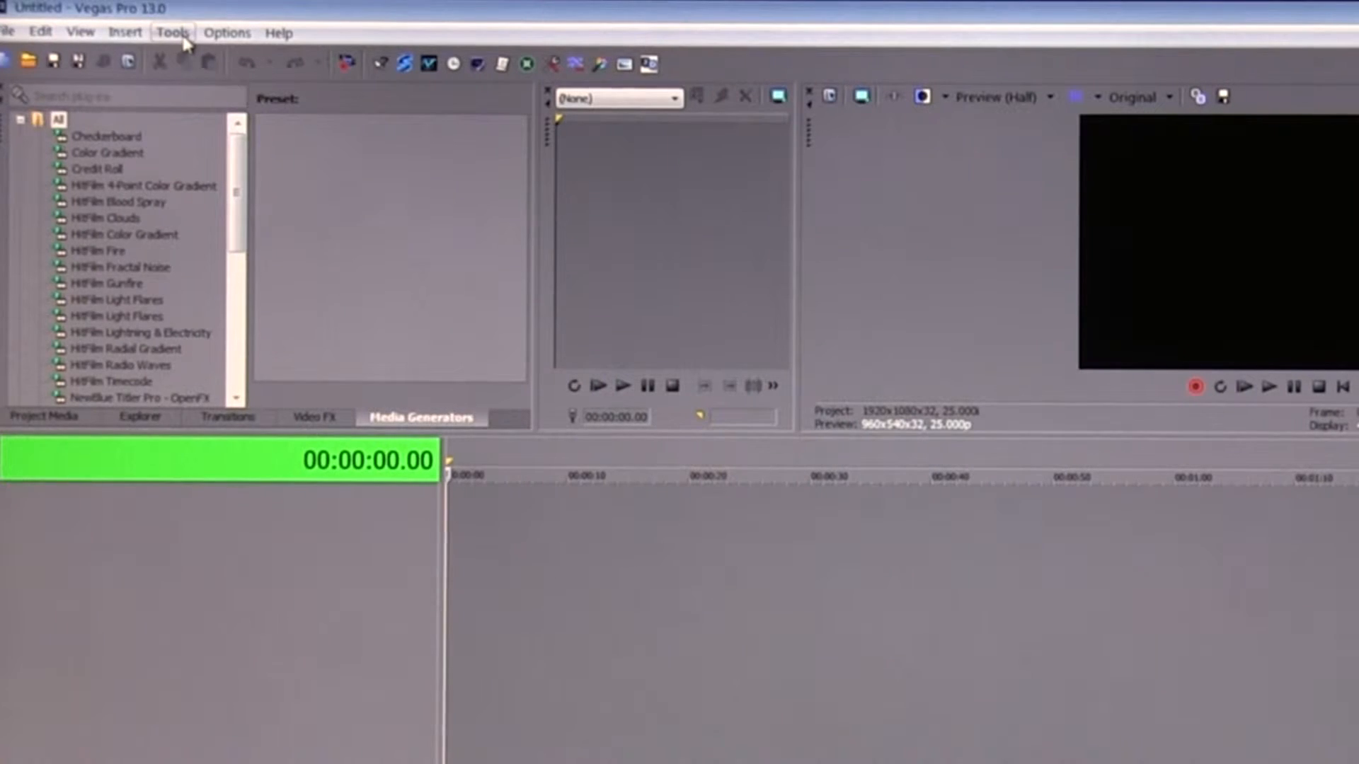
- Browse the scripting commands and the Vegasaur extension's film look, effects and DVD menus
click(173, 31)
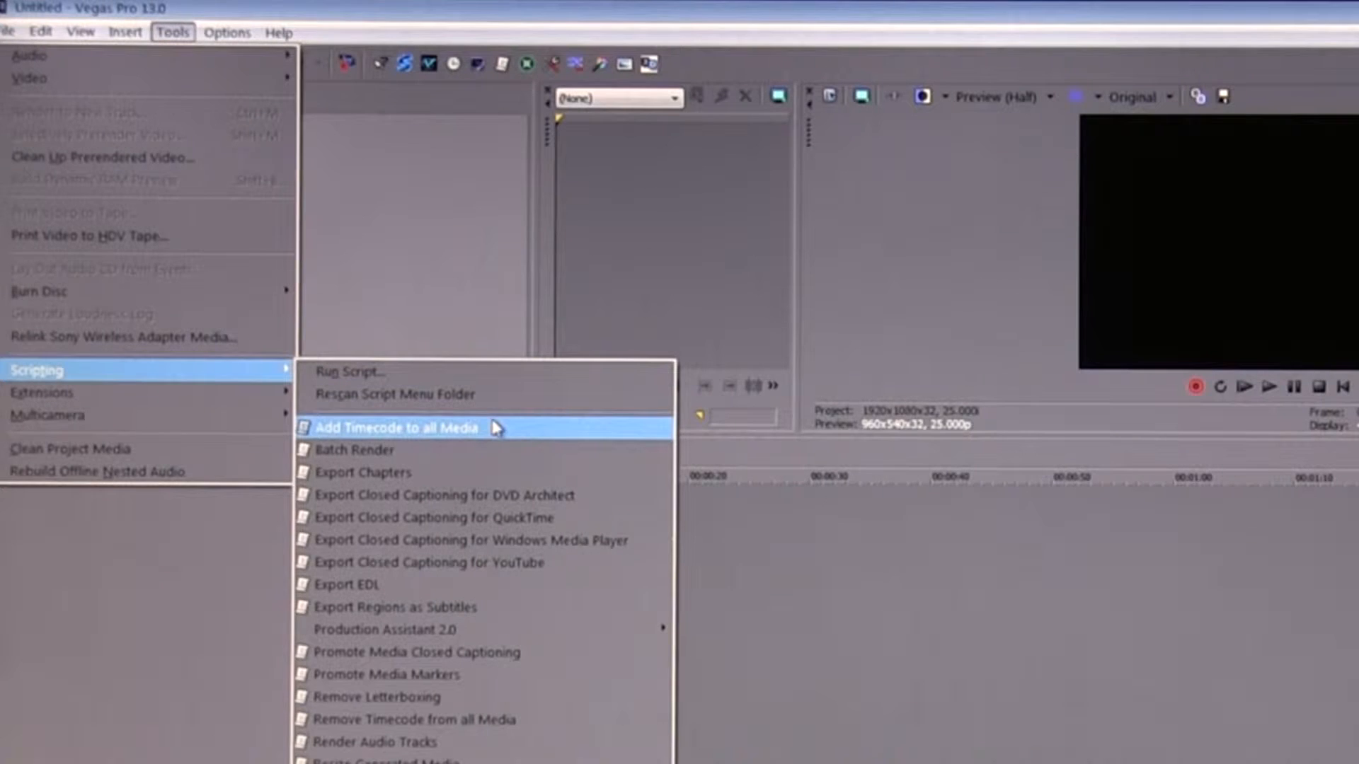
mouse_move(520, 435)
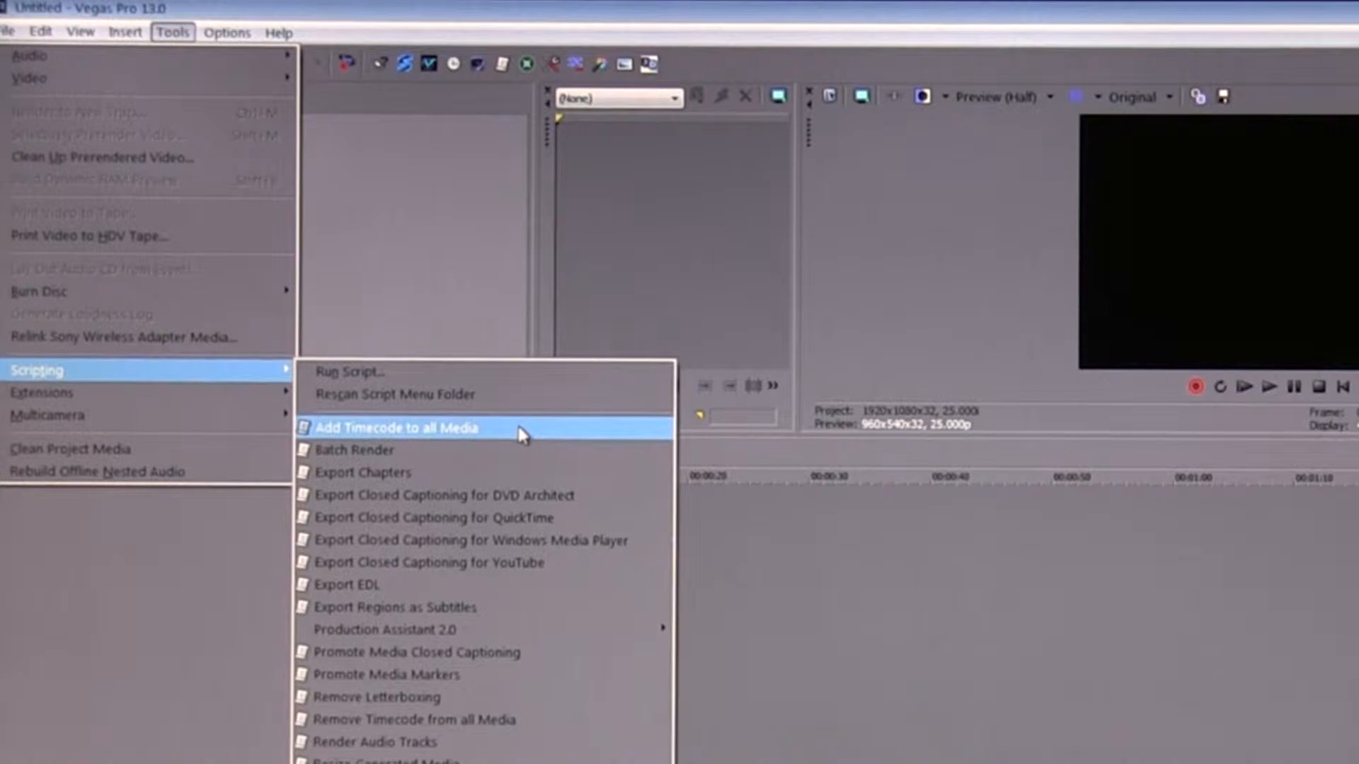
mouse_move(515, 456)
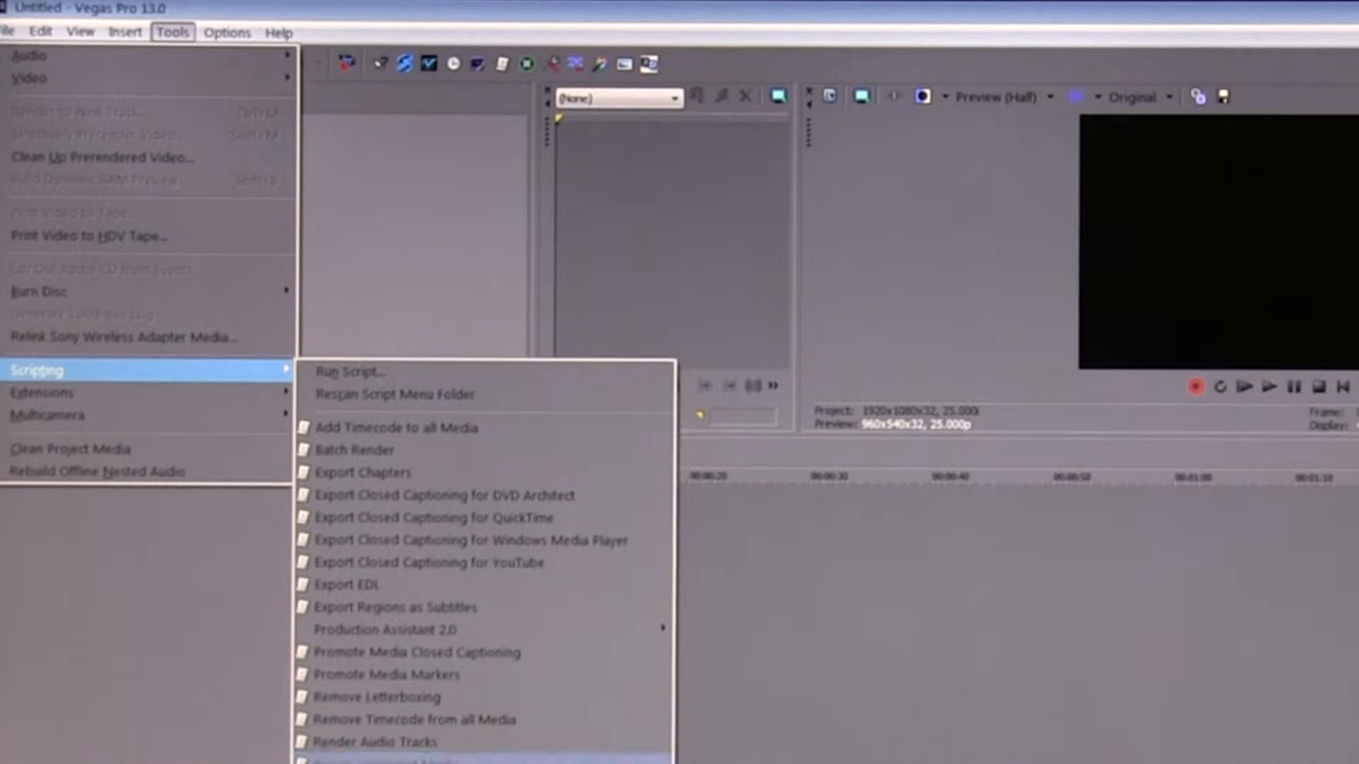
mouse_move(481, 717)
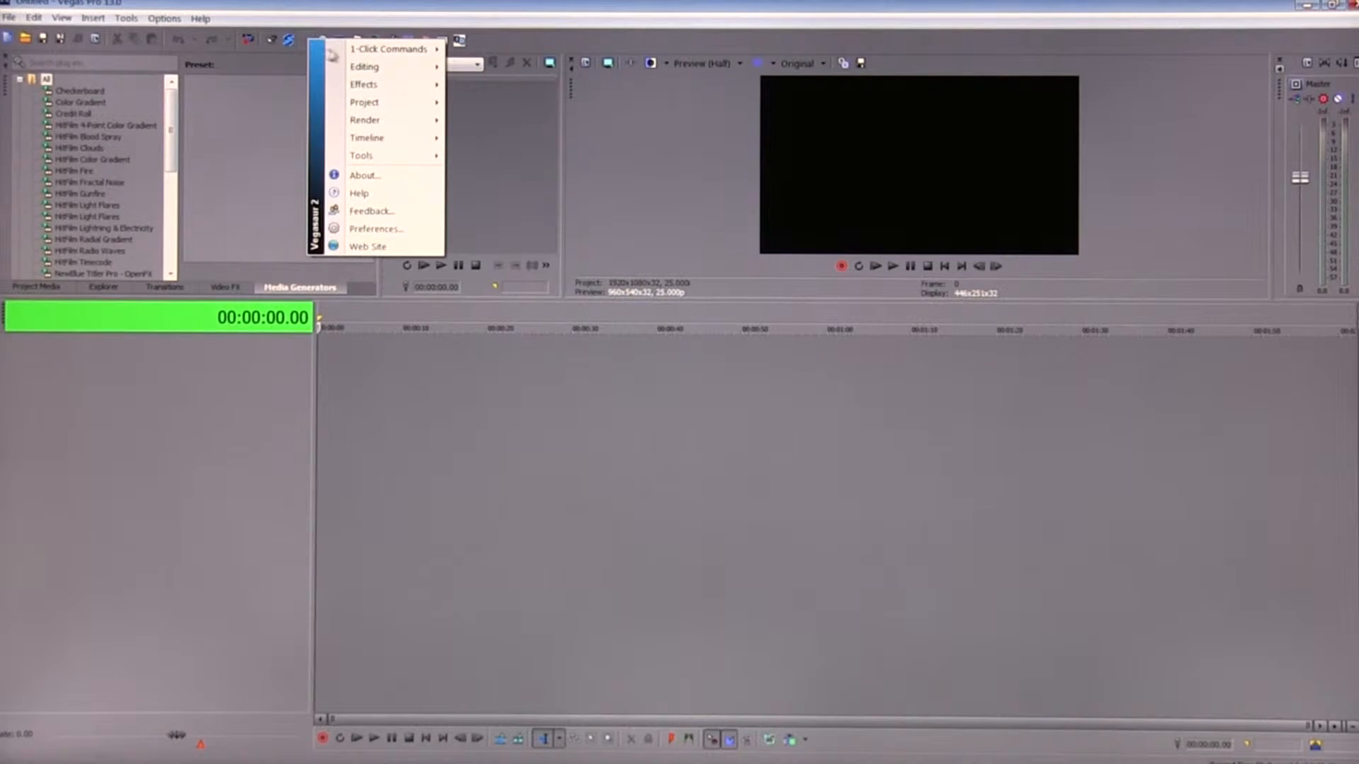
click(388, 49)
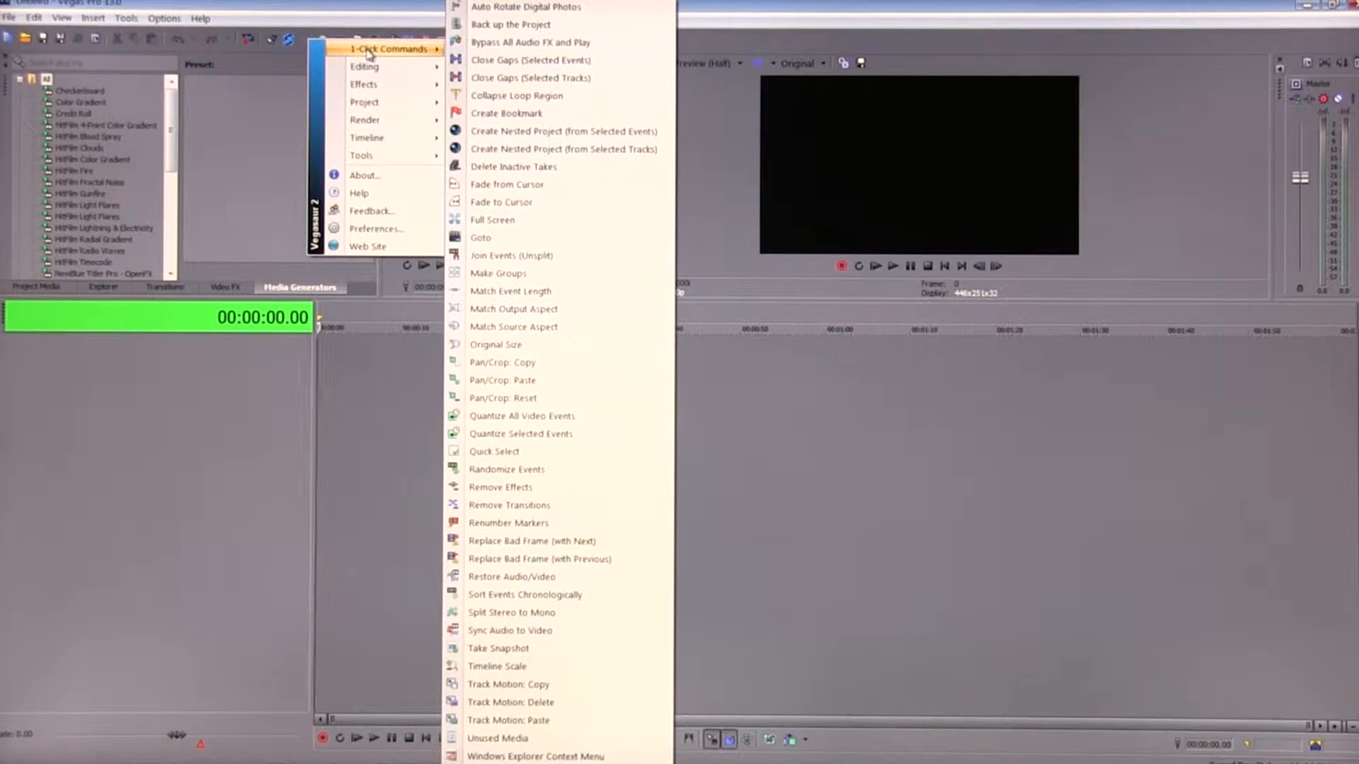
mouse_move(546, 594)
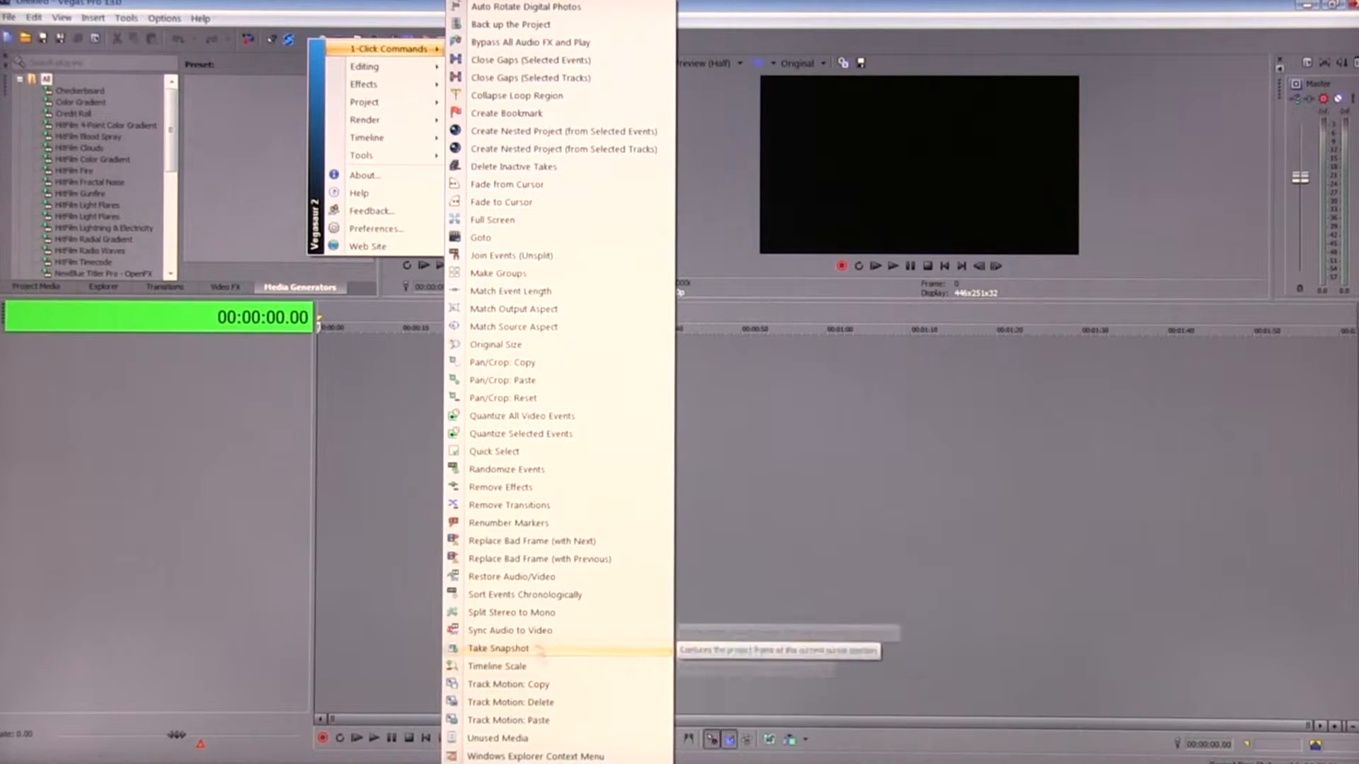
mouse_move(521, 344)
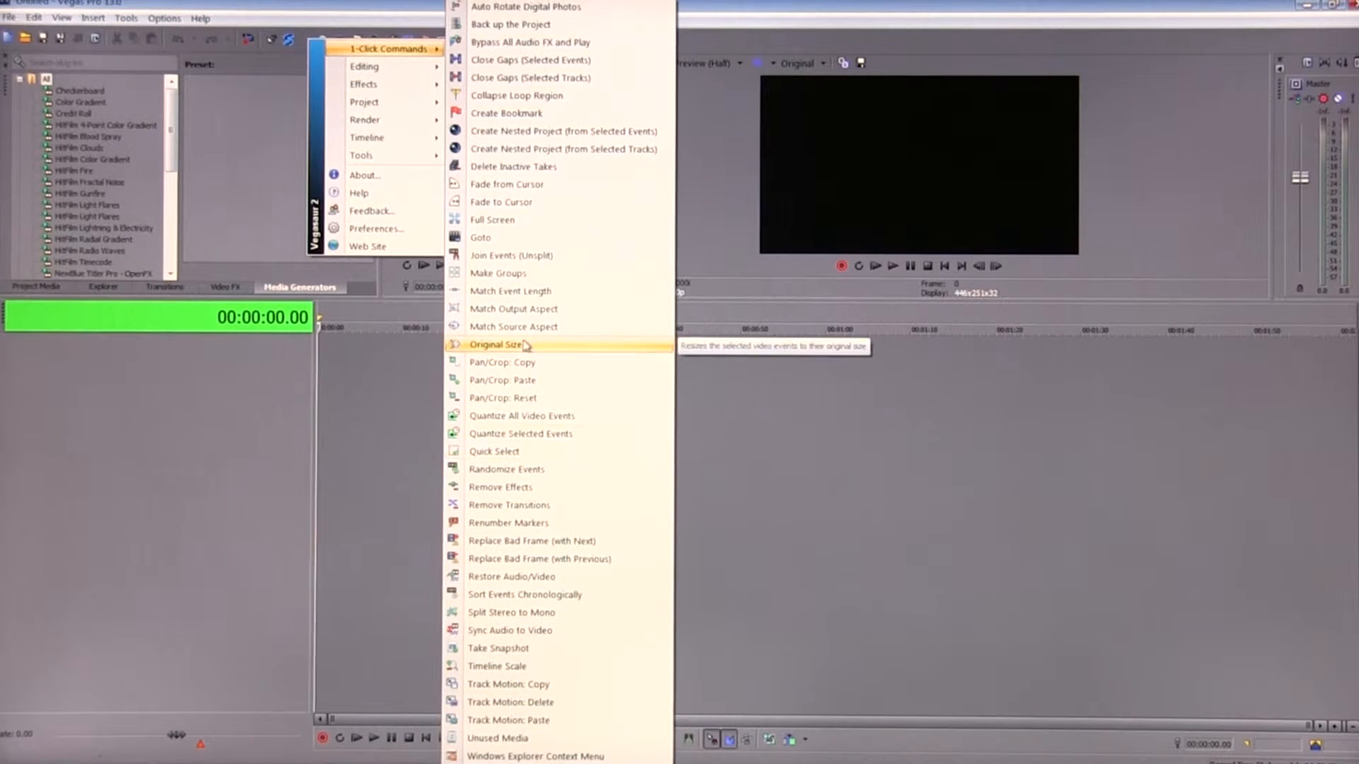
mouse_move(532, 309)
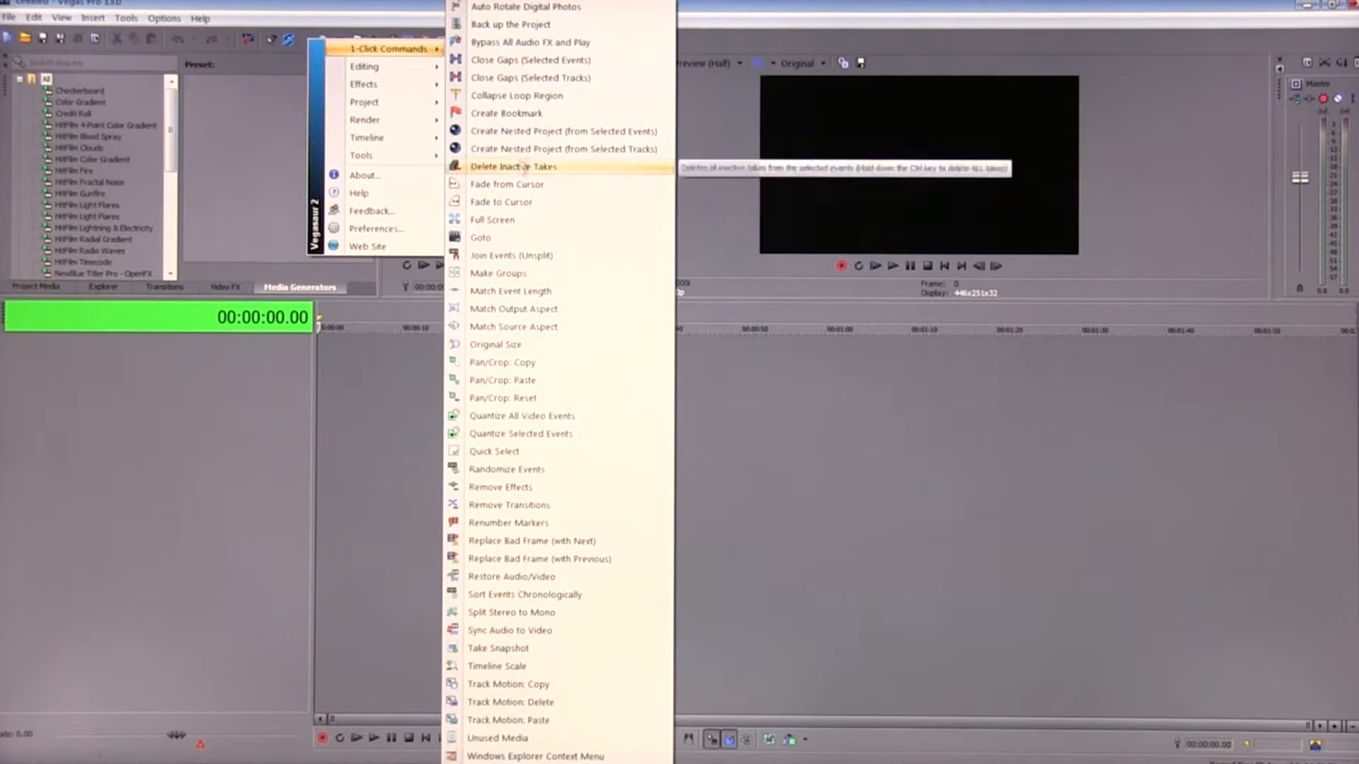
mouse_move(558, 59)
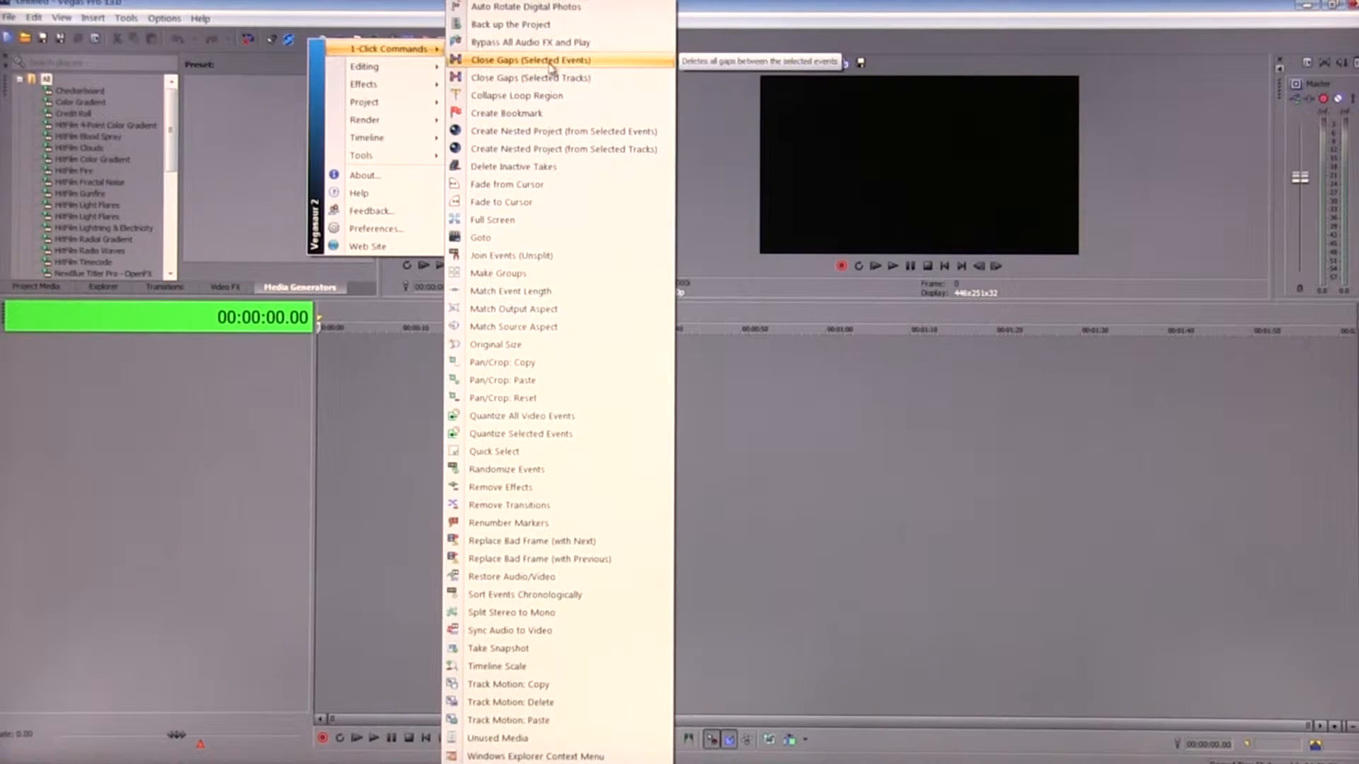
mouse_move(387, 65)
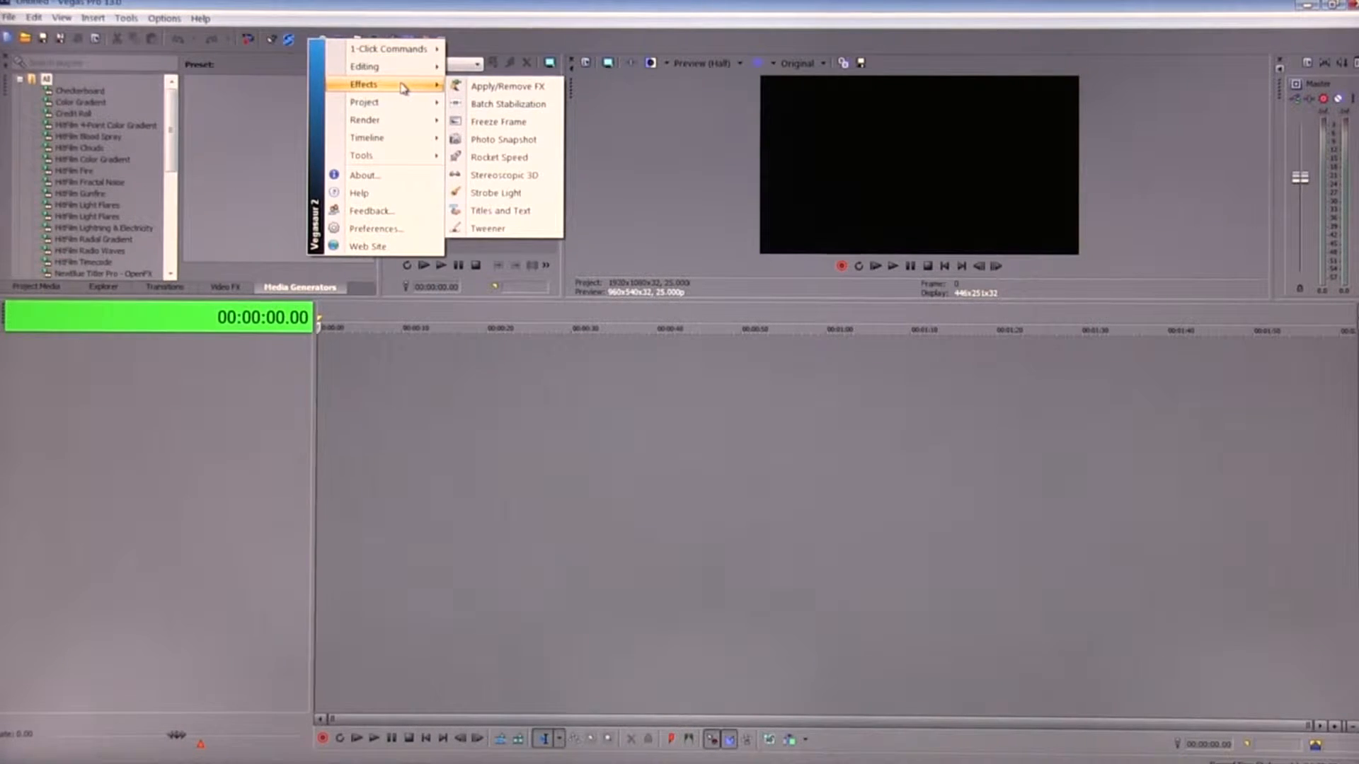
mouse_move(398, 8)
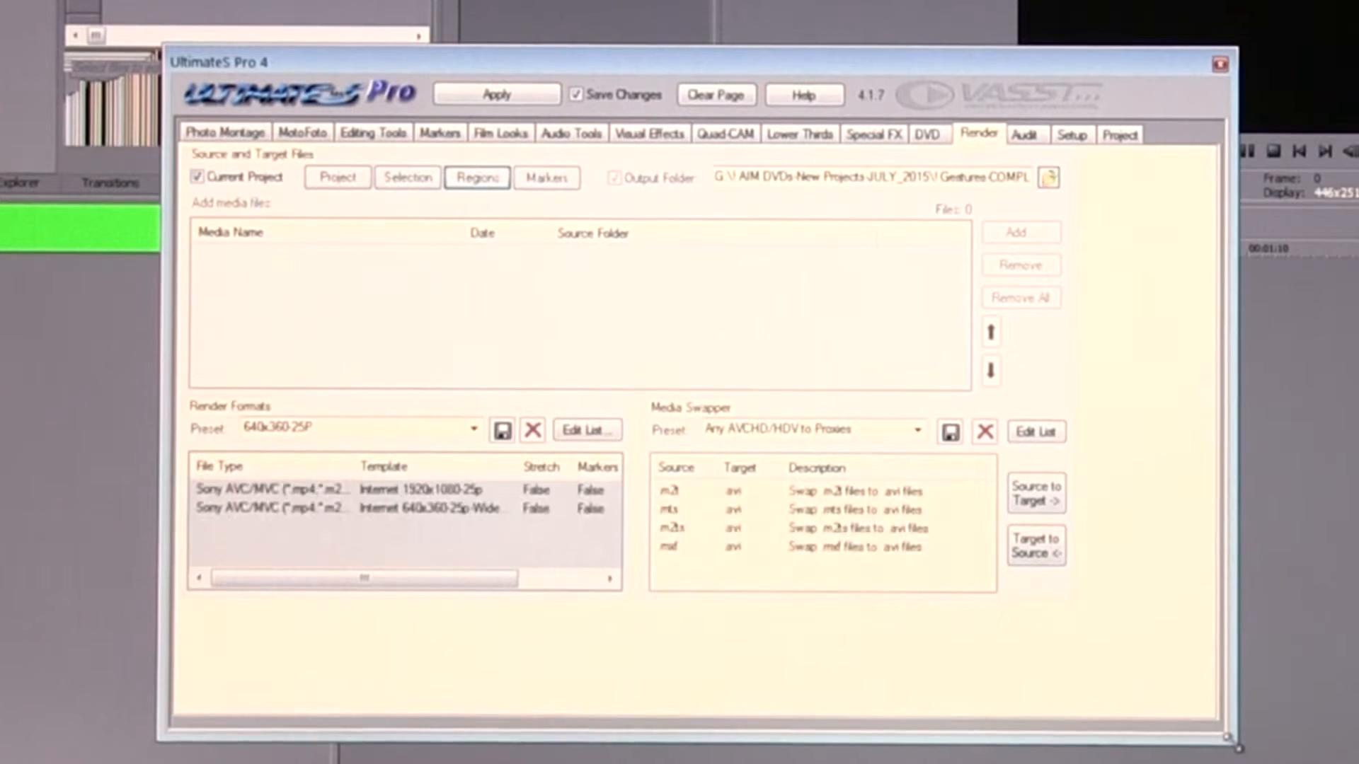
click(501, 132)
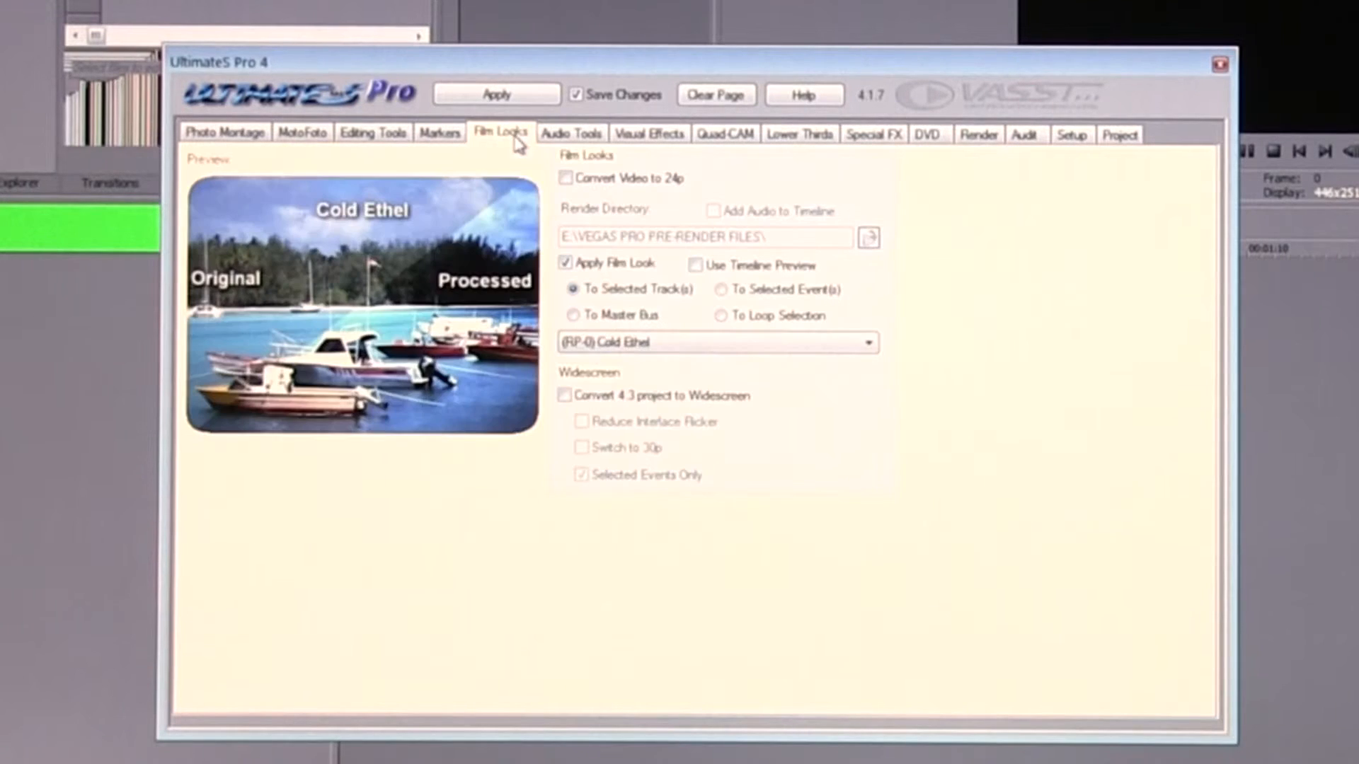
click(648, 133)
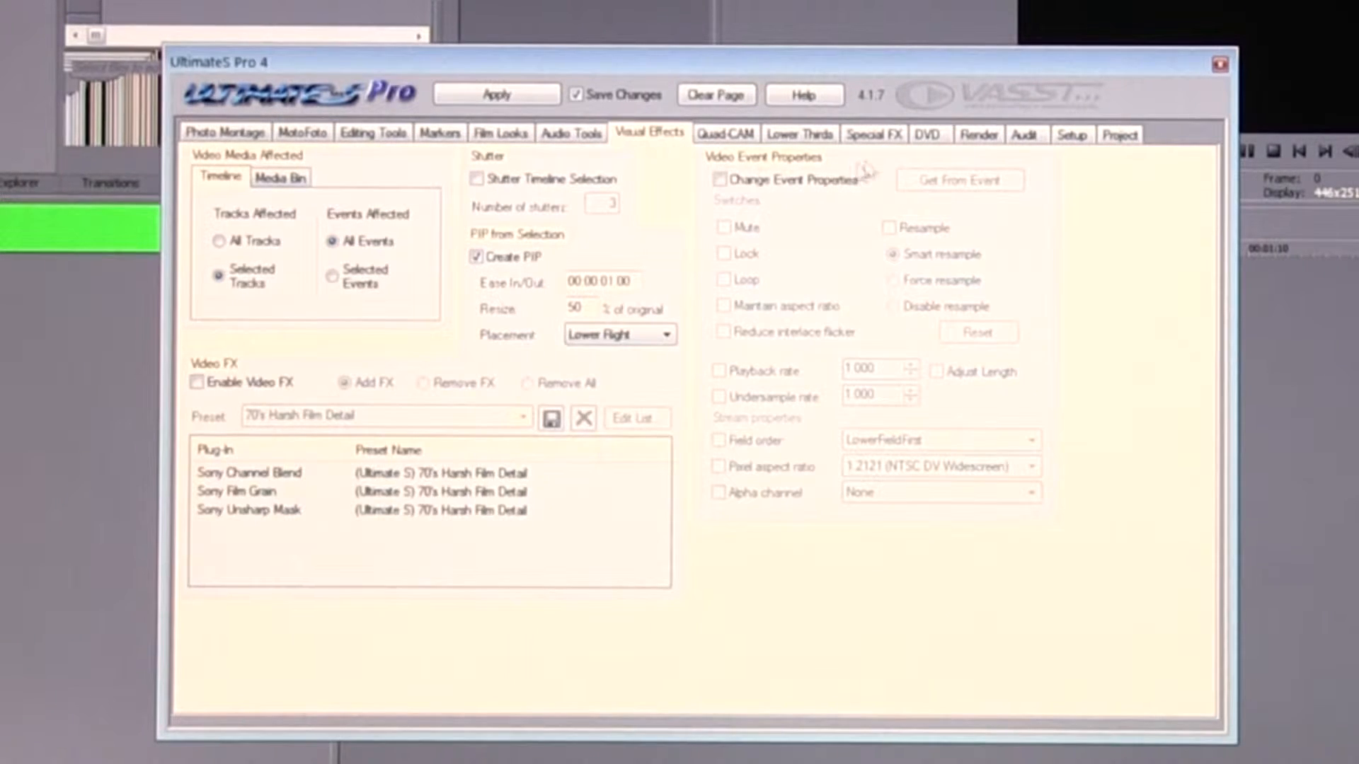
click(930, 133)
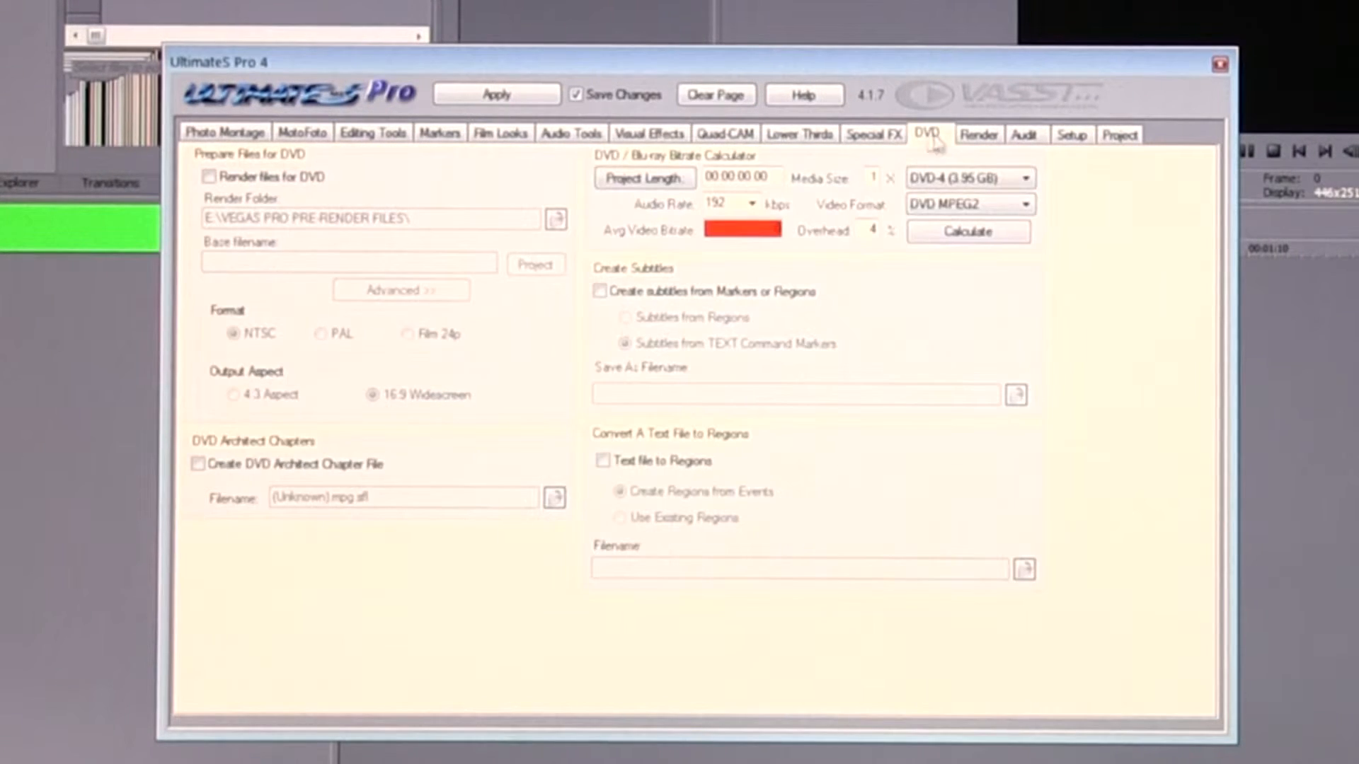
click(875, 133)
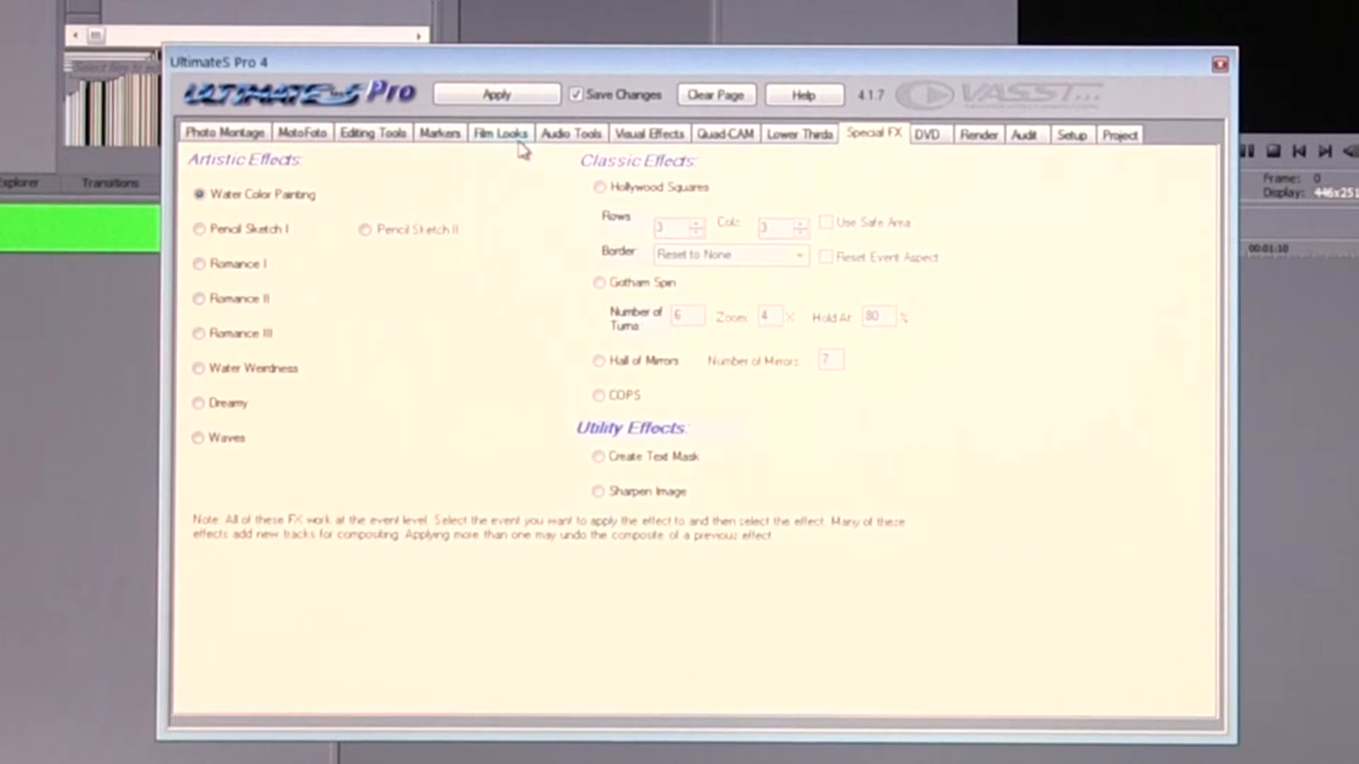
click(373, 132)
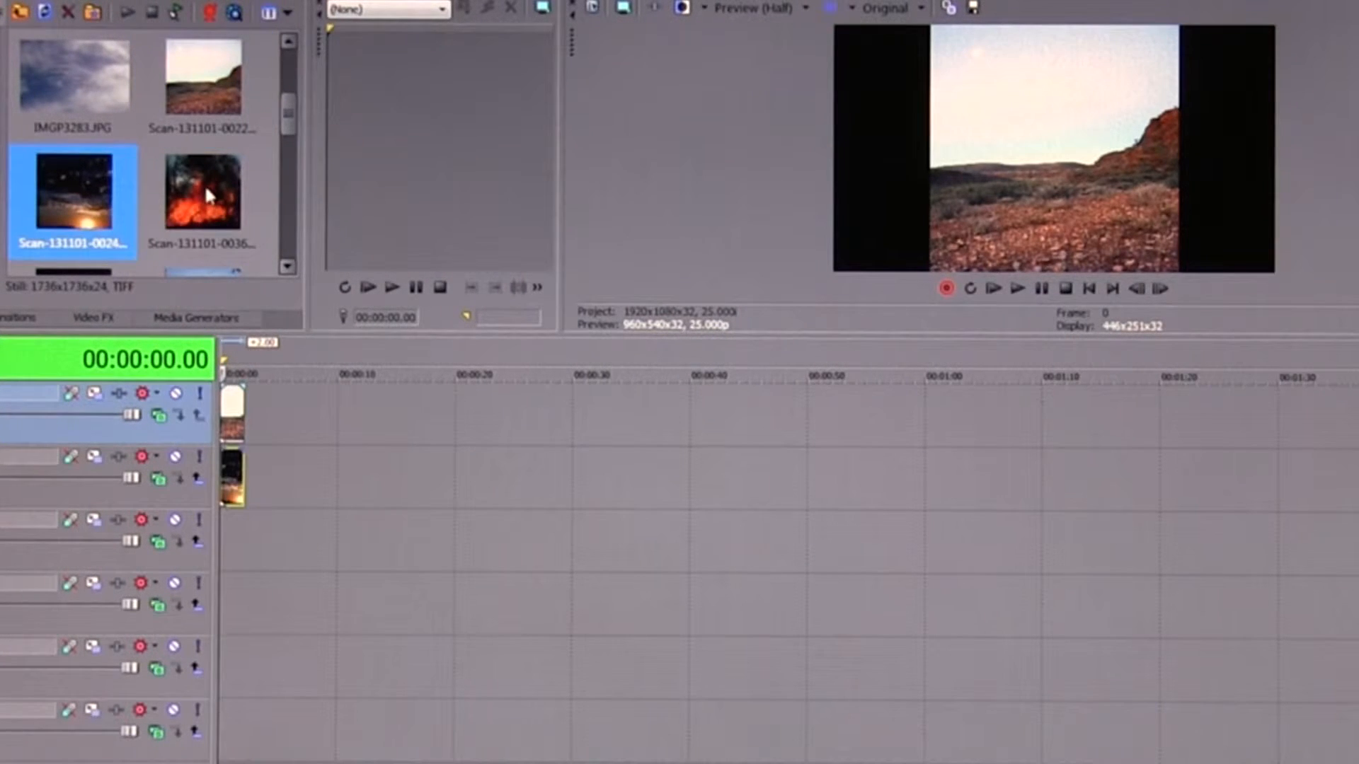
- Place the fire image on the third track at 00:00 and start Match Media Video Settings from Project Properties
drag(203, 191, 241, 542)
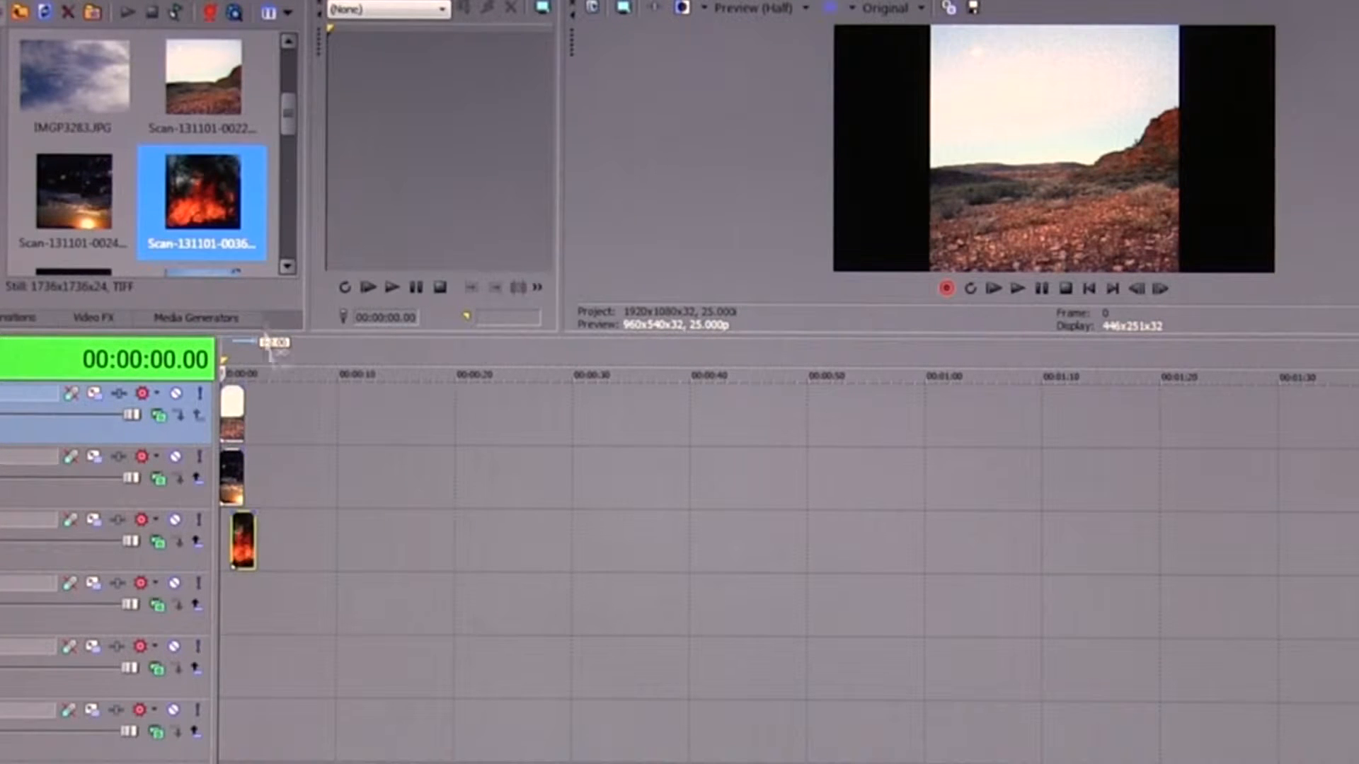
scroll(down, 3)
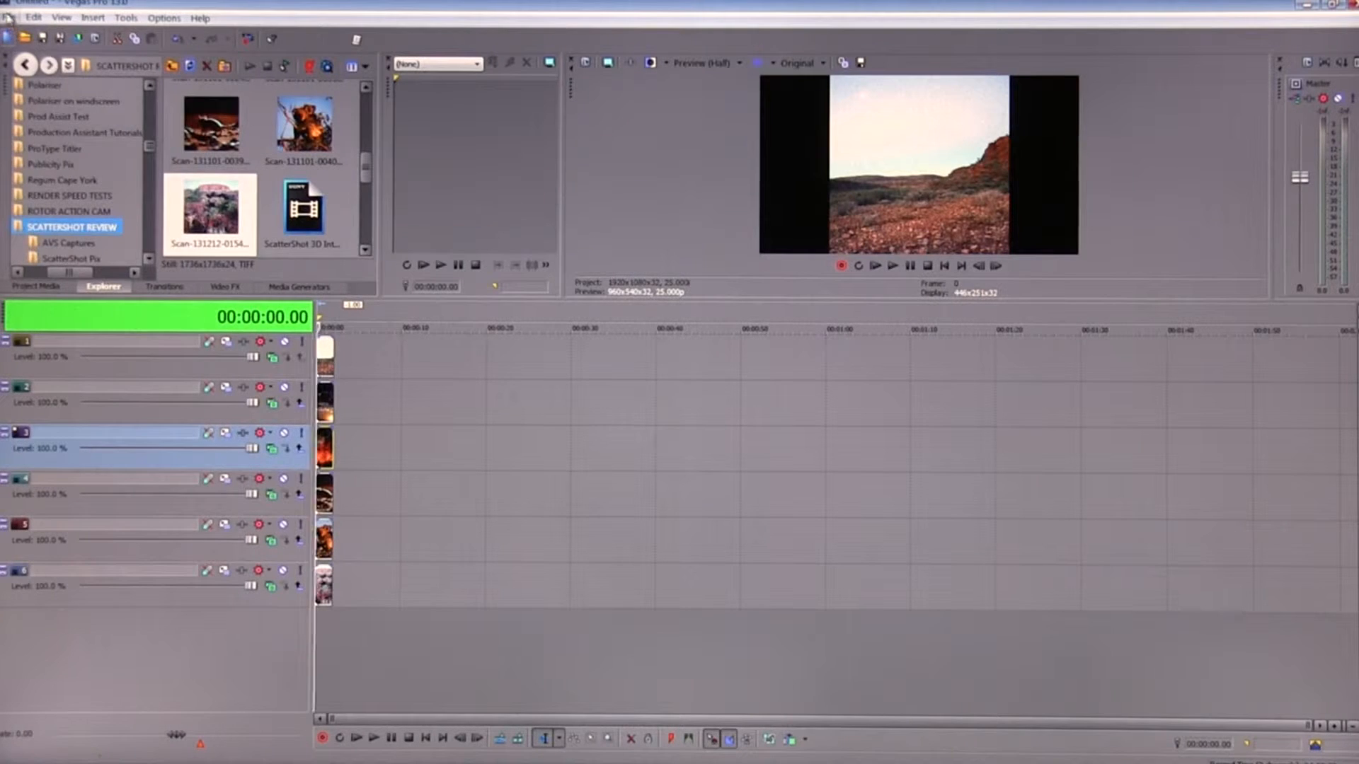
click(10, 19)
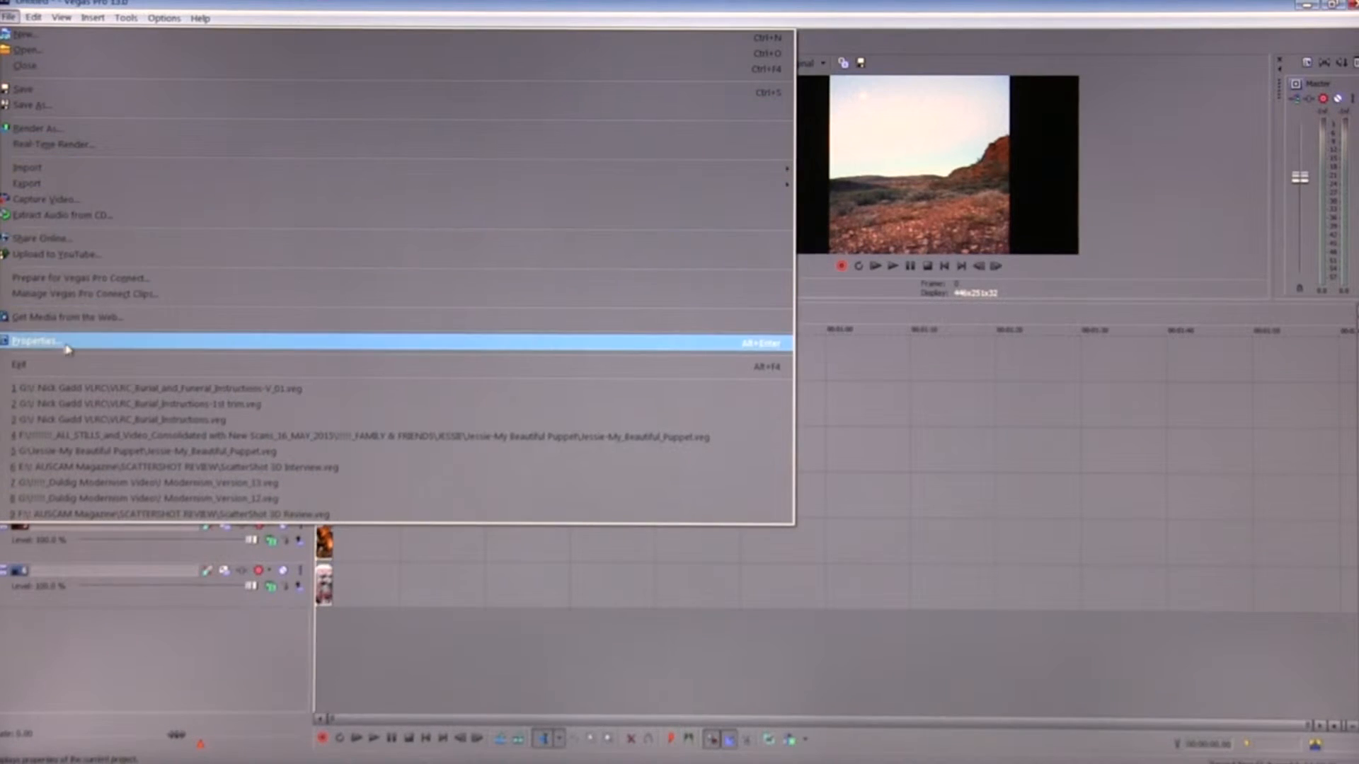
click(35, 340)
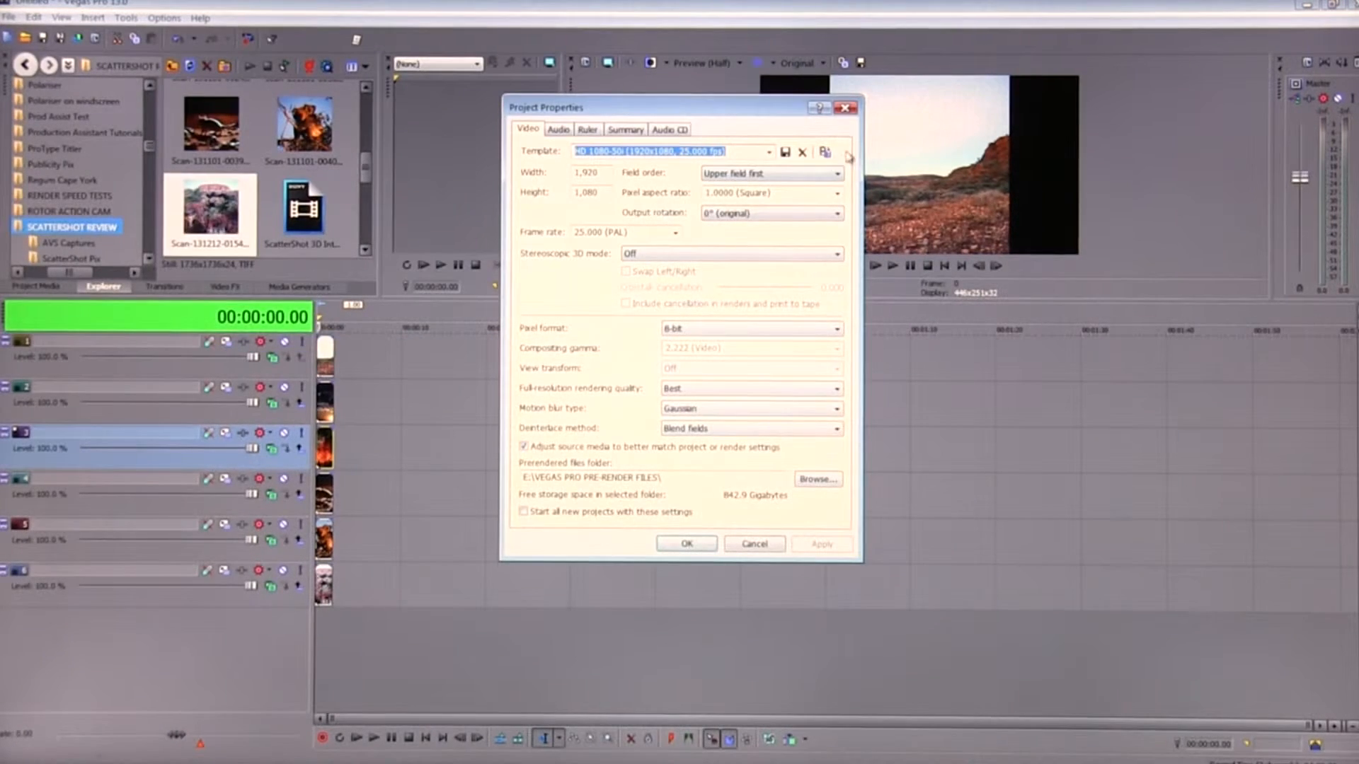
mouse_move(826, 153)
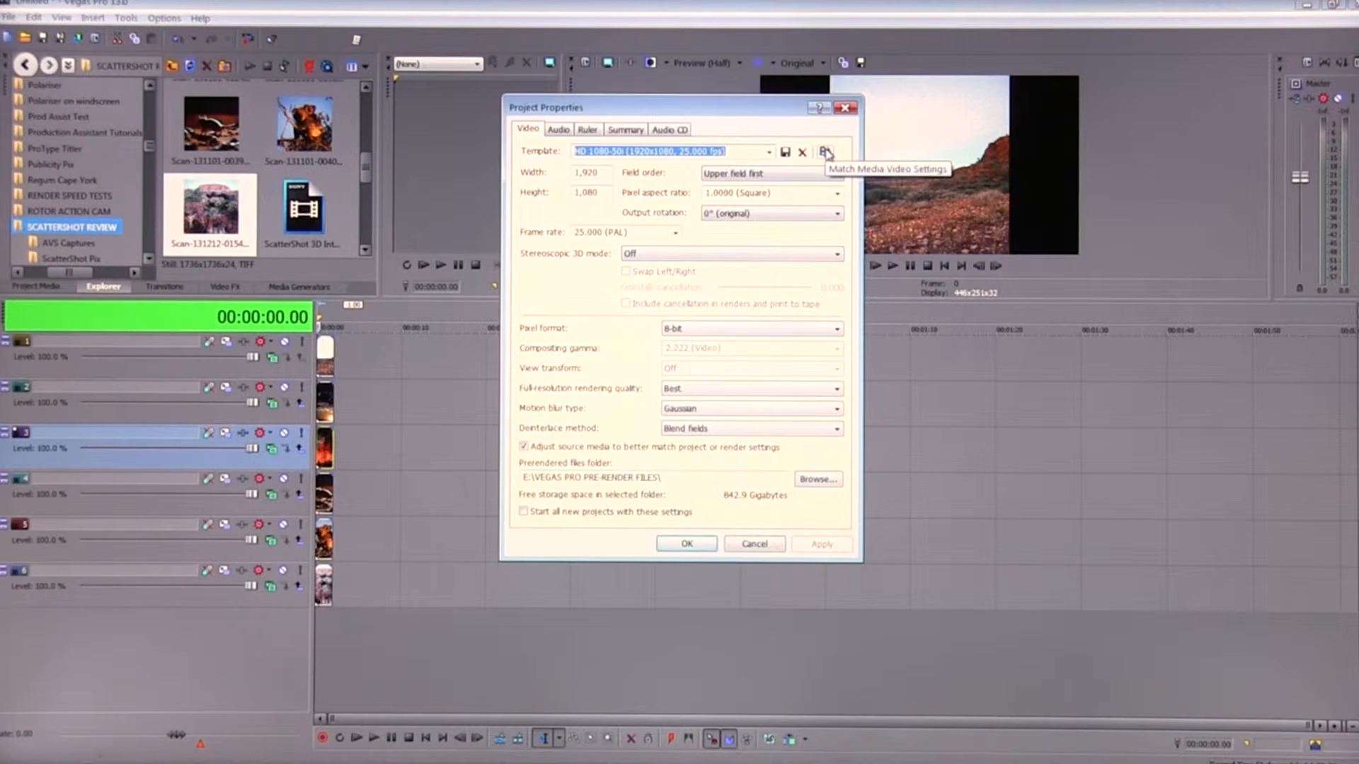
click(826, 153)
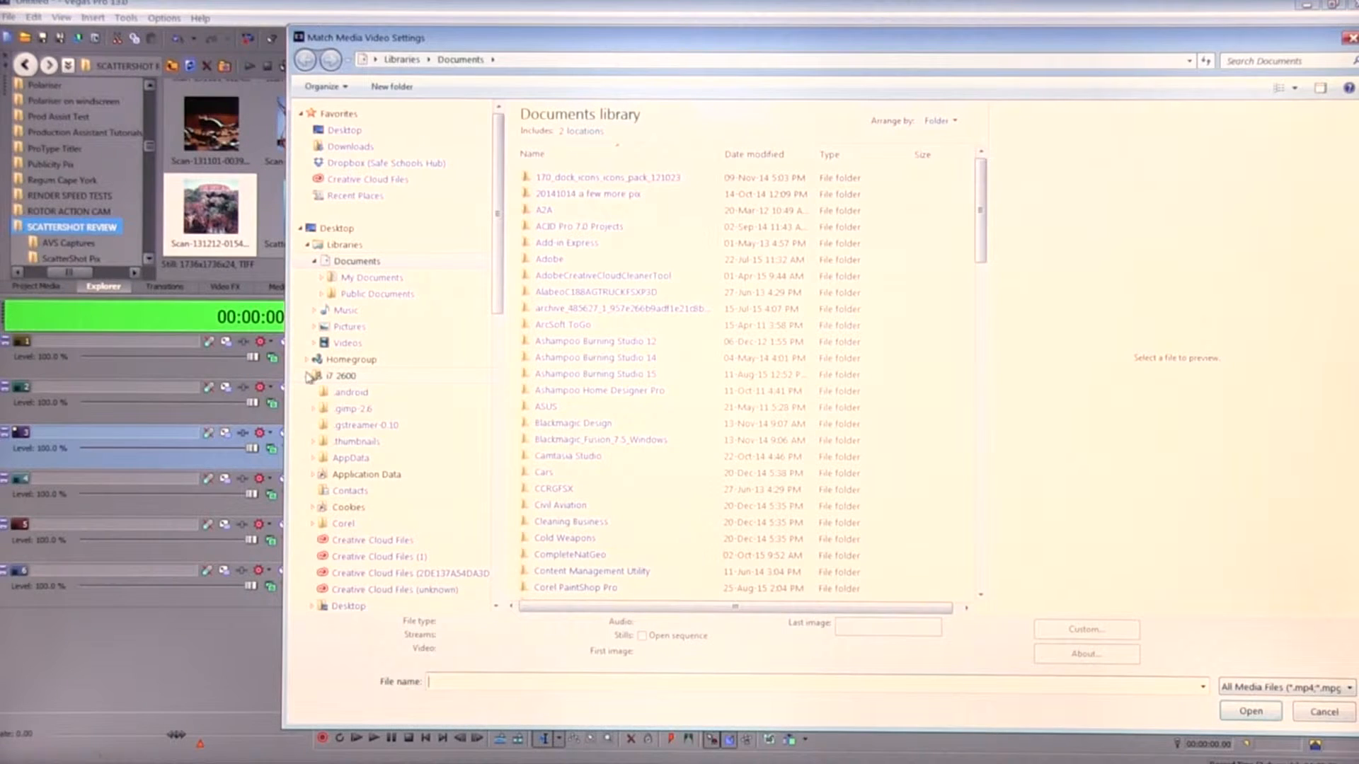
- Select a square scan image from FILES (E:) > AUSCAM Magazine > SCATTERSHOT REVIEW as the settings source
click(307, 375)
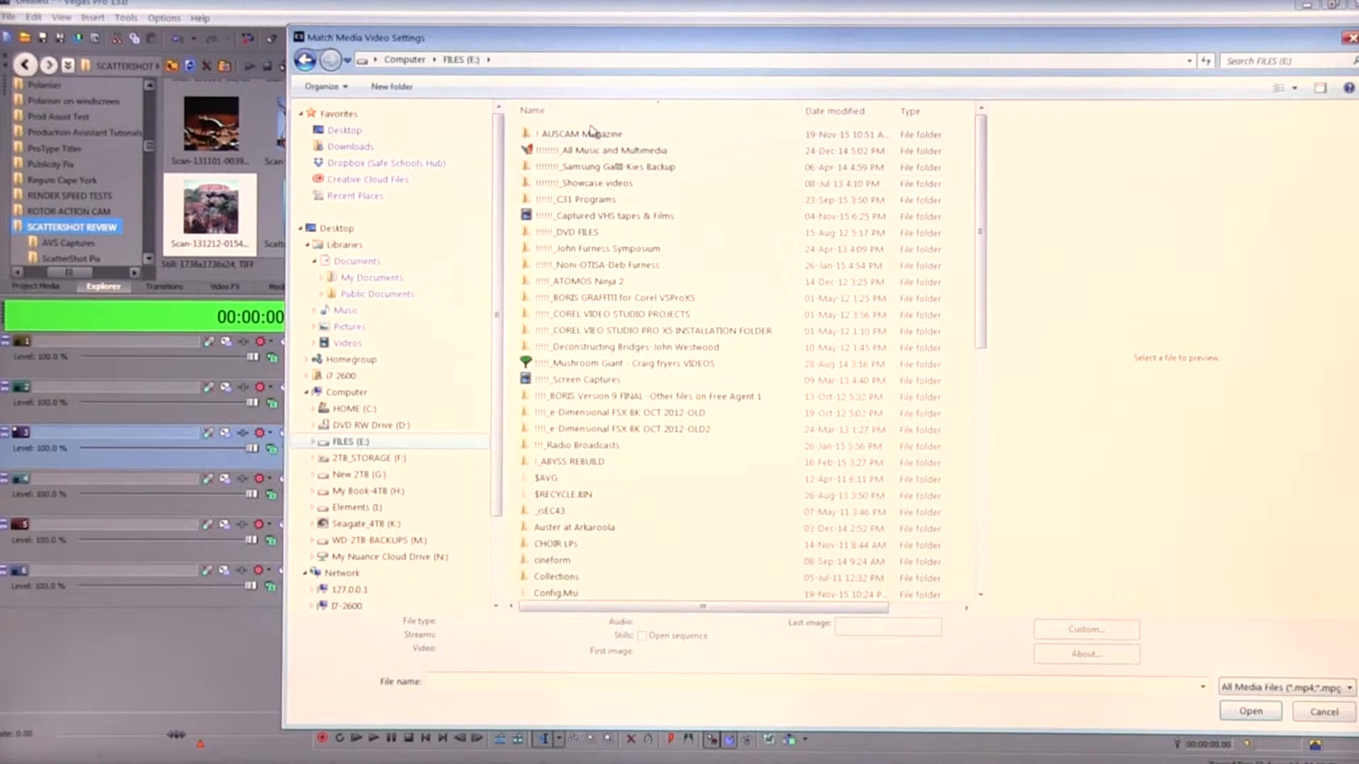
double_click(586, 133)
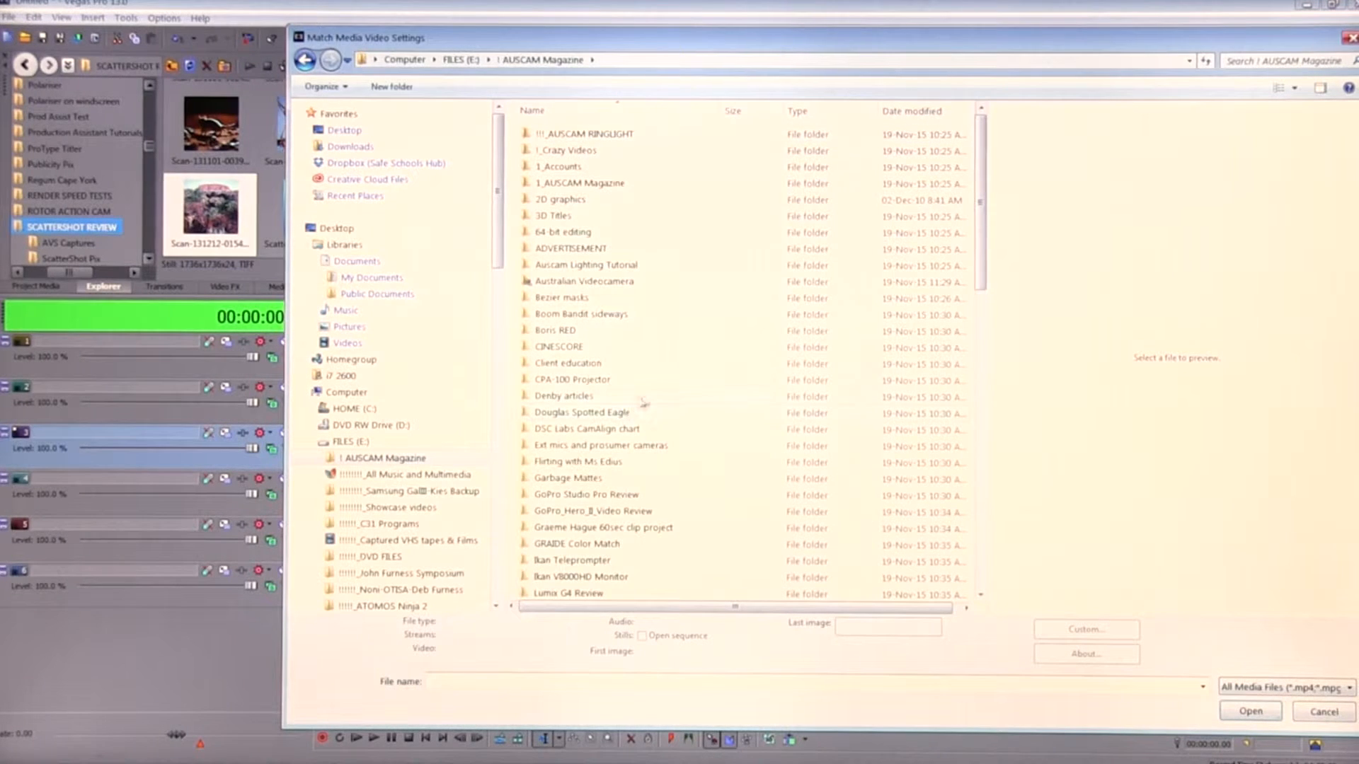
scroll(down, 3)
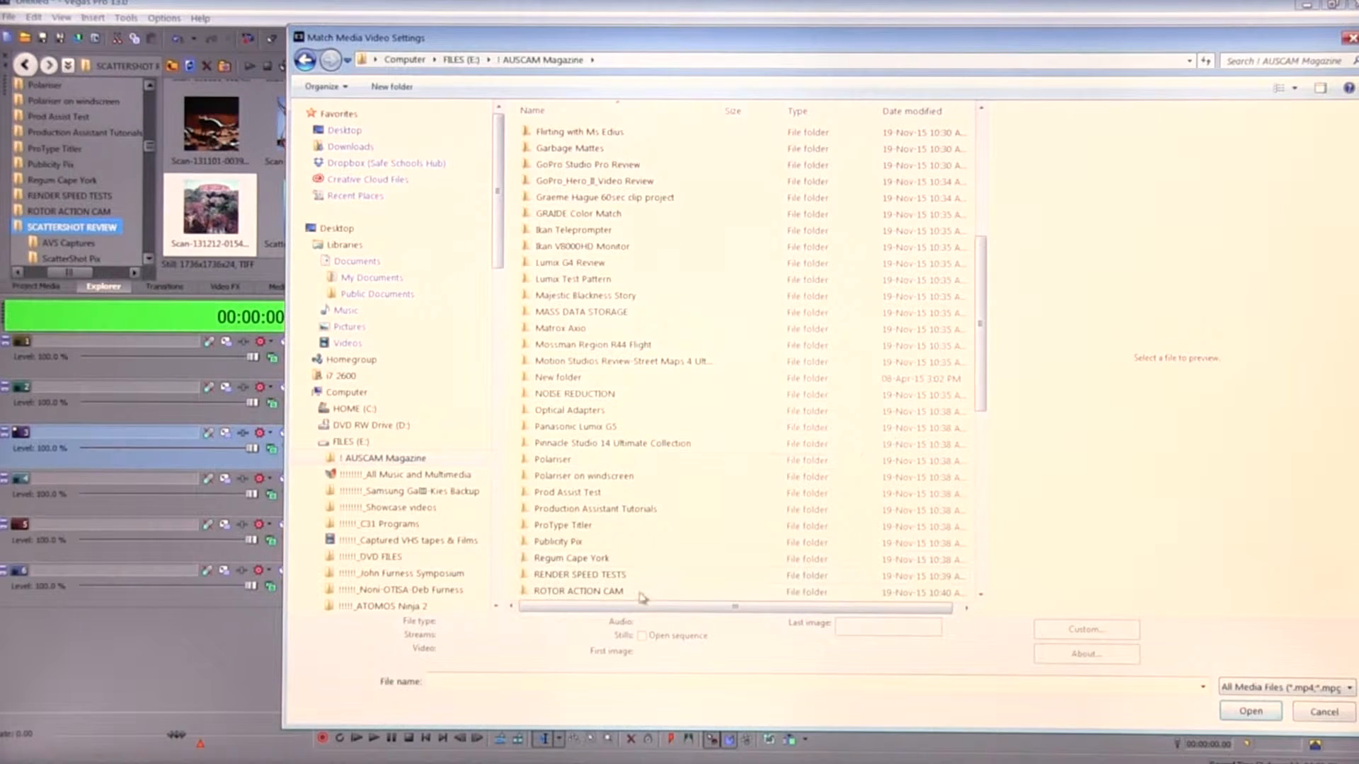
scroll(down, 3)
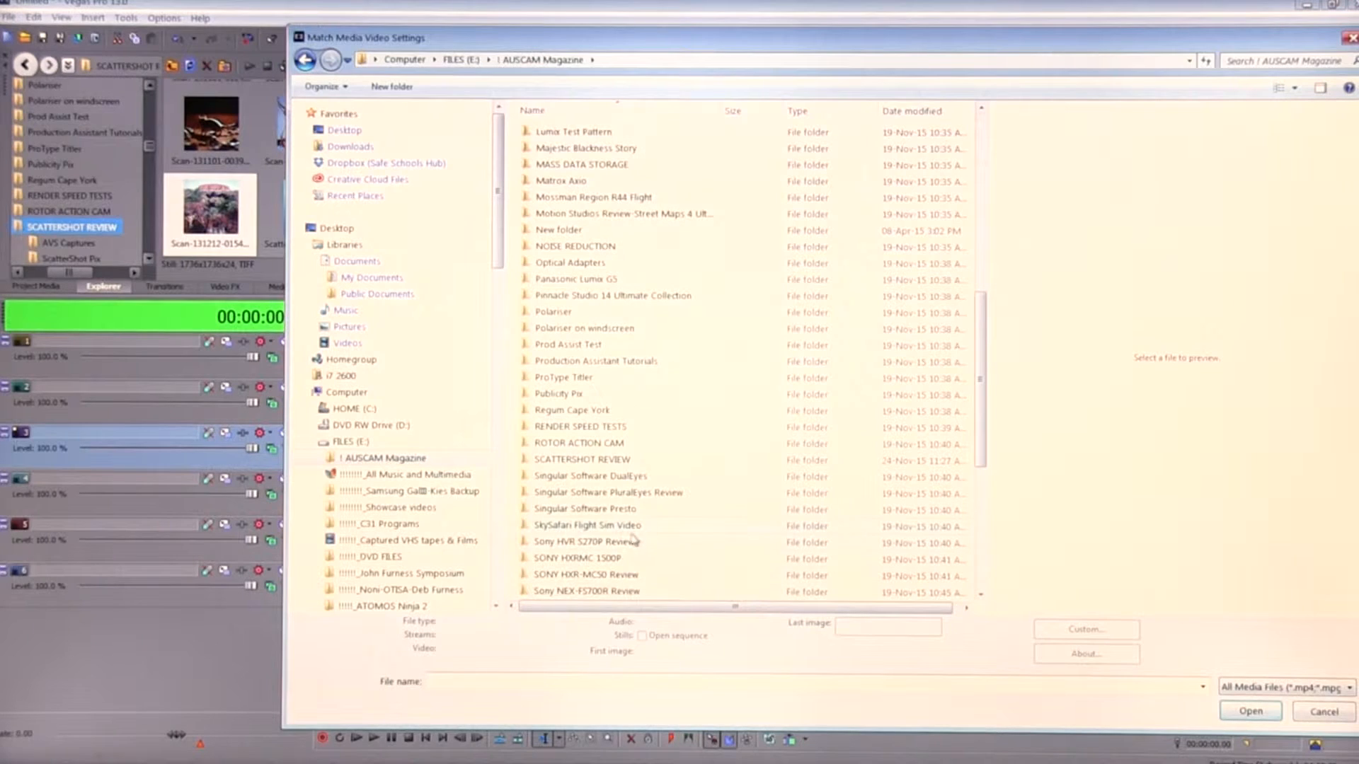
double_click(583, 458)
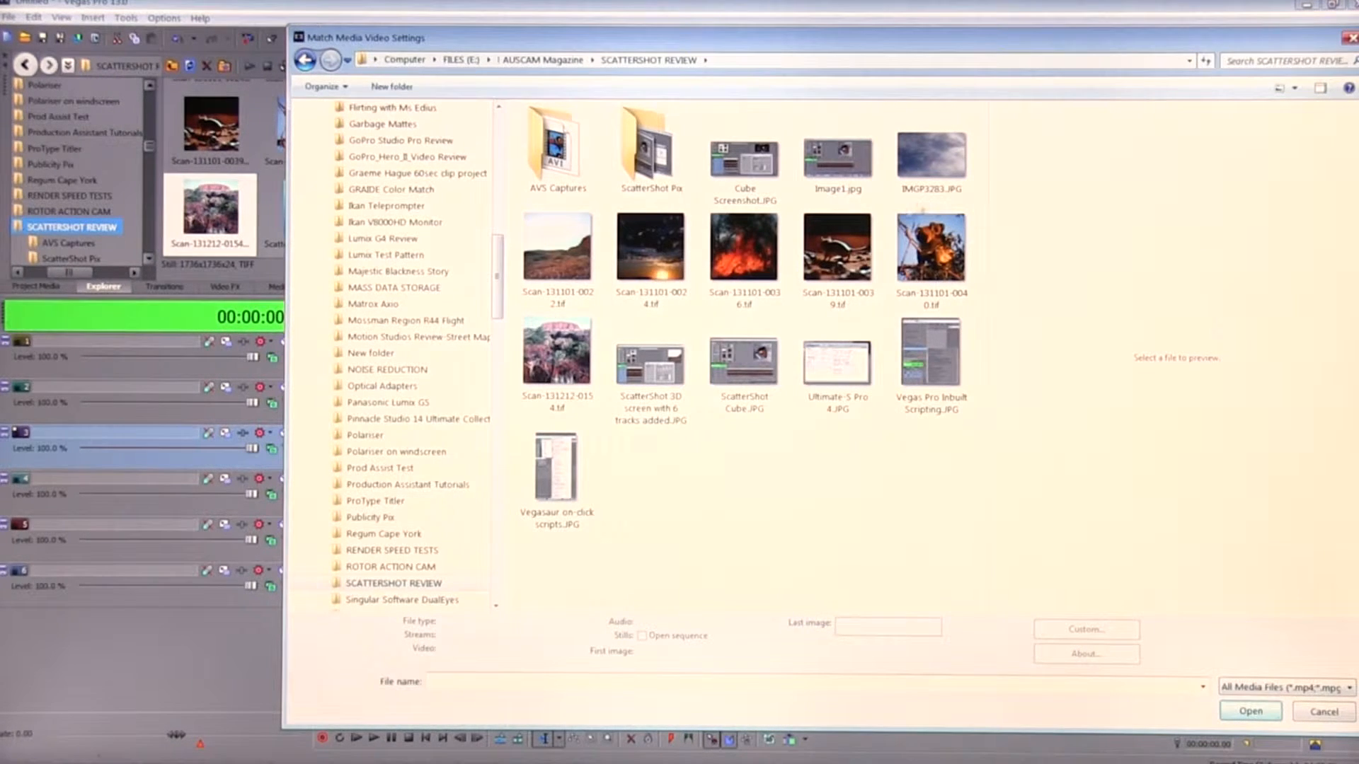
click(558, 247)
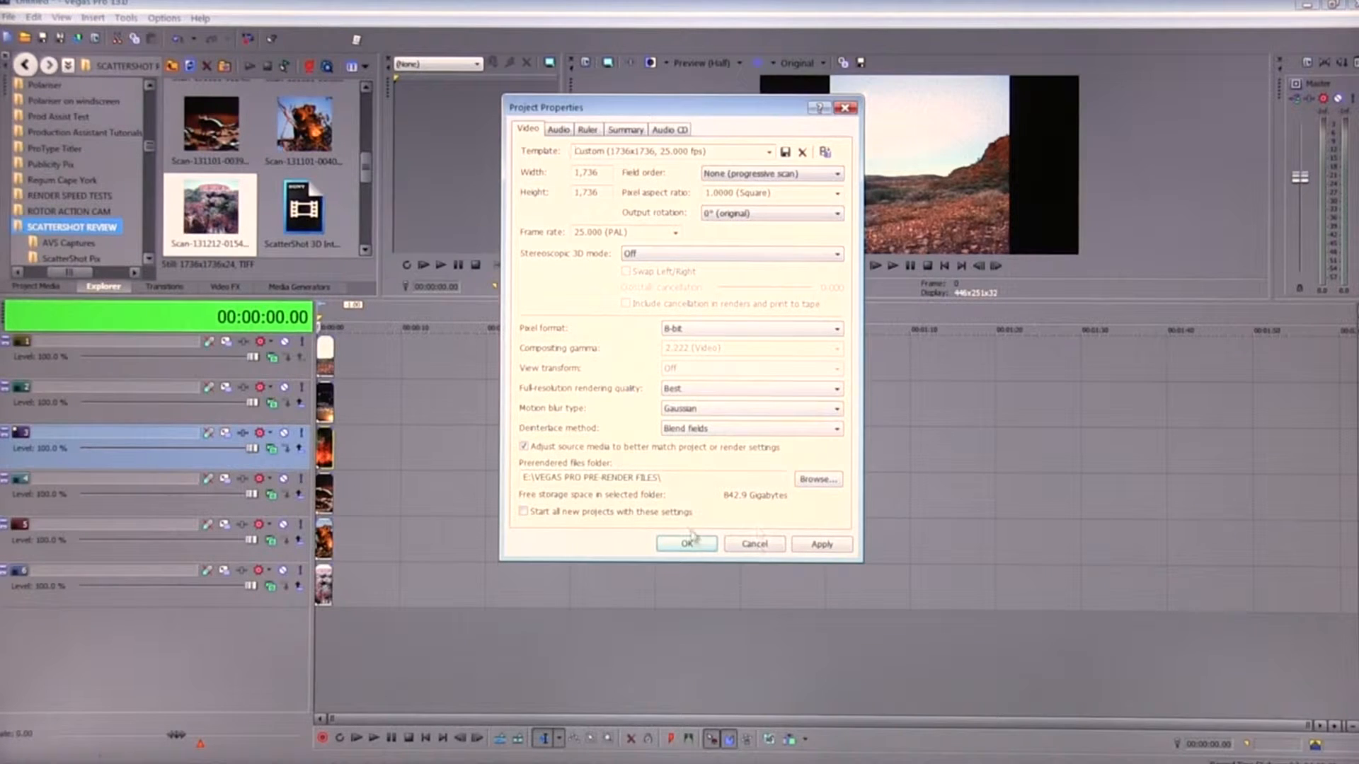
- Confirm the Custom 1736x1736 progressive project settings with OK
click(687, 544)
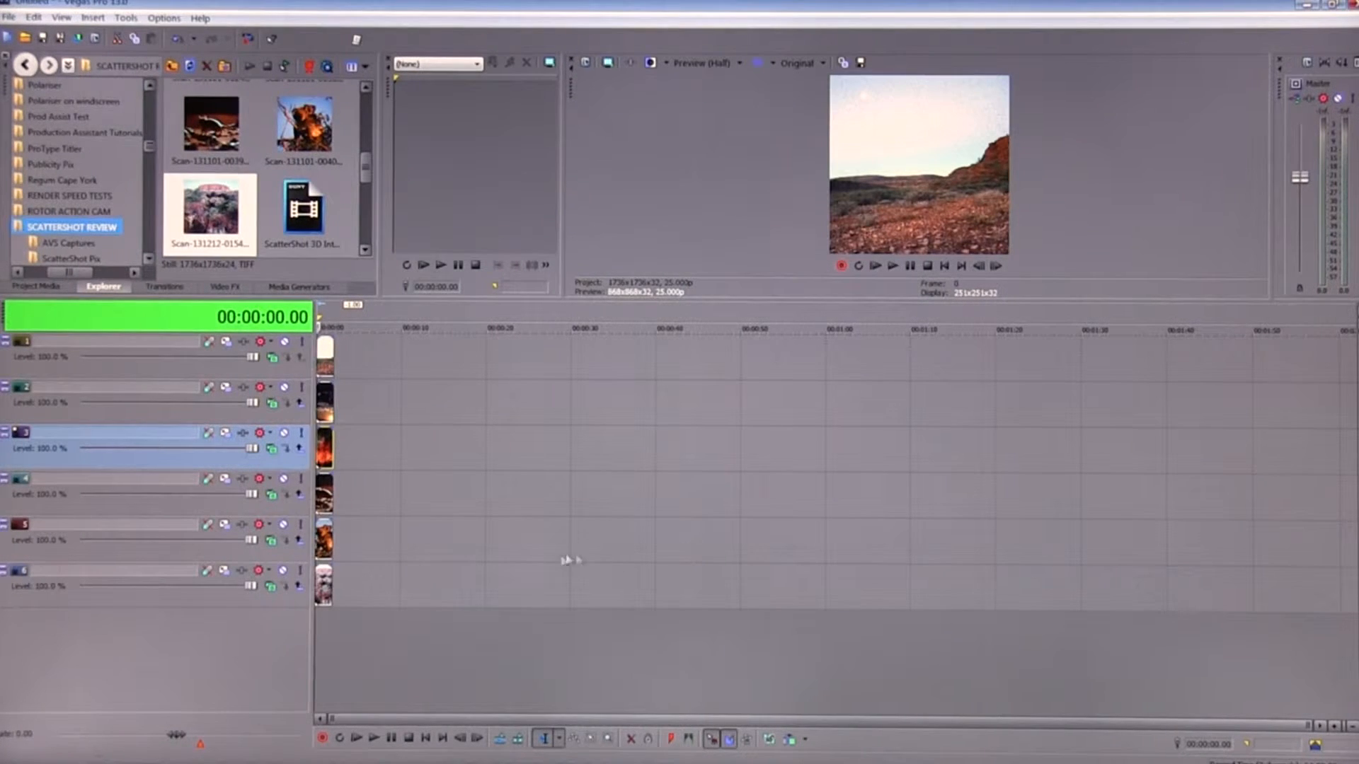